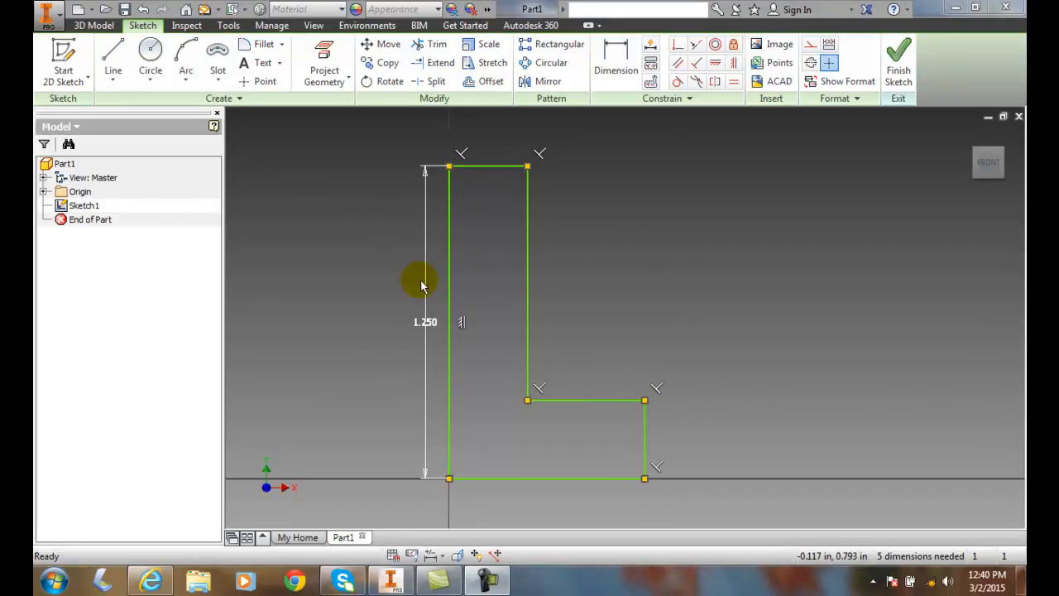
mouse_move(418, 330)
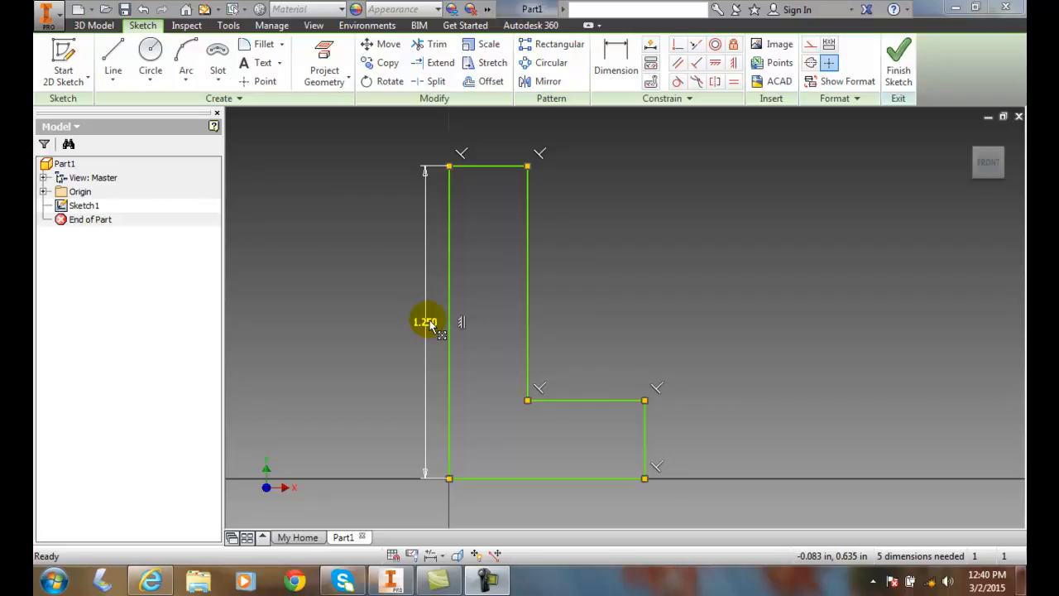
mouse_move(569, 321)
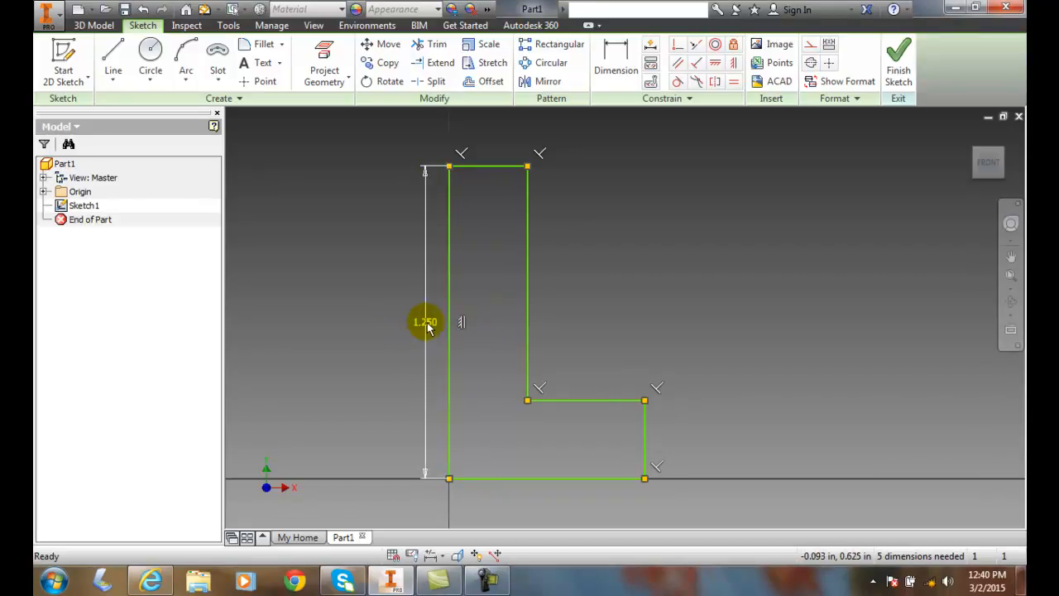
Change the L-profile's 1.250 height dimension to 0.75, scaling the whole sketch down proportionally.
double_click(425, 321)
text(.750)
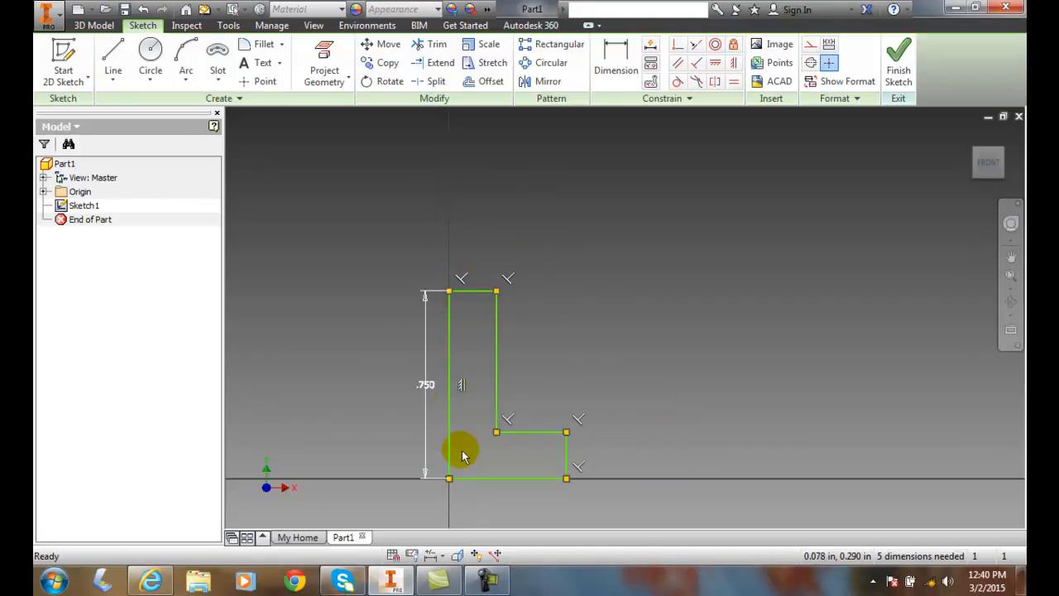
mouse_move(480, 401)
text(2.000)
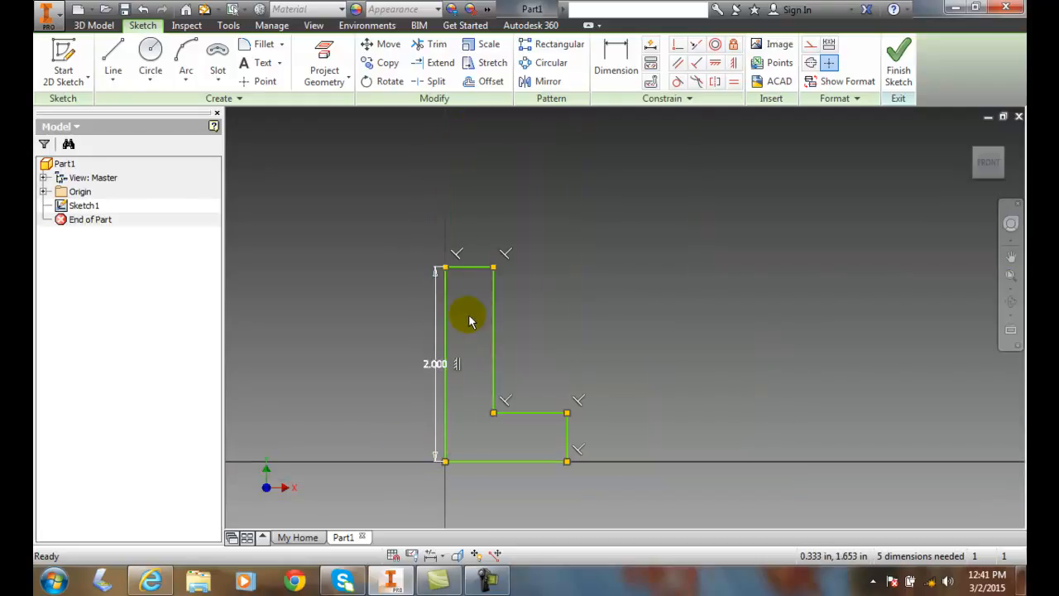
mouse_move(556, 417)
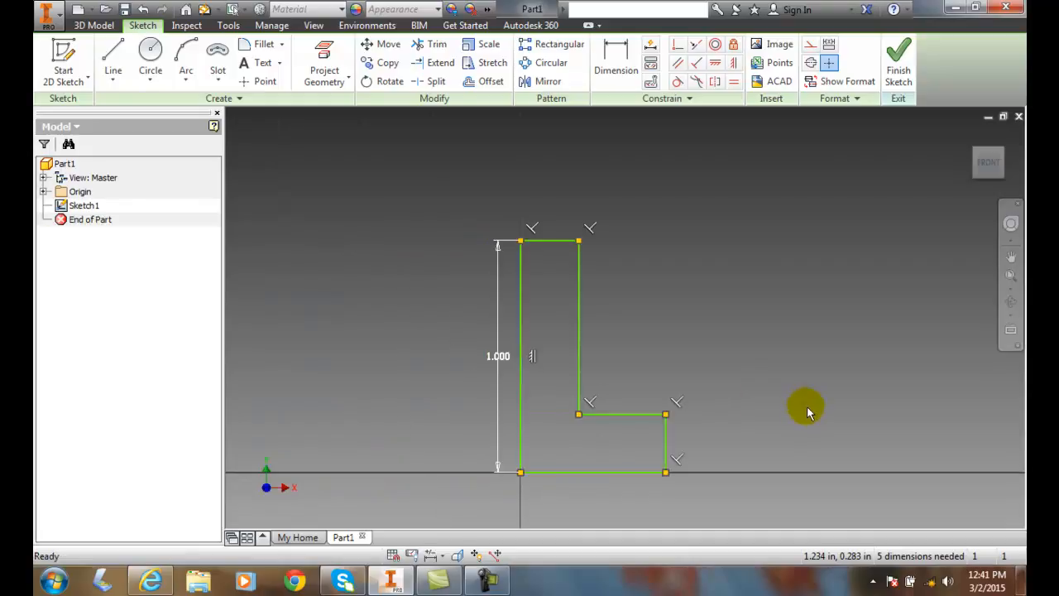
mouse_move(847, 418)
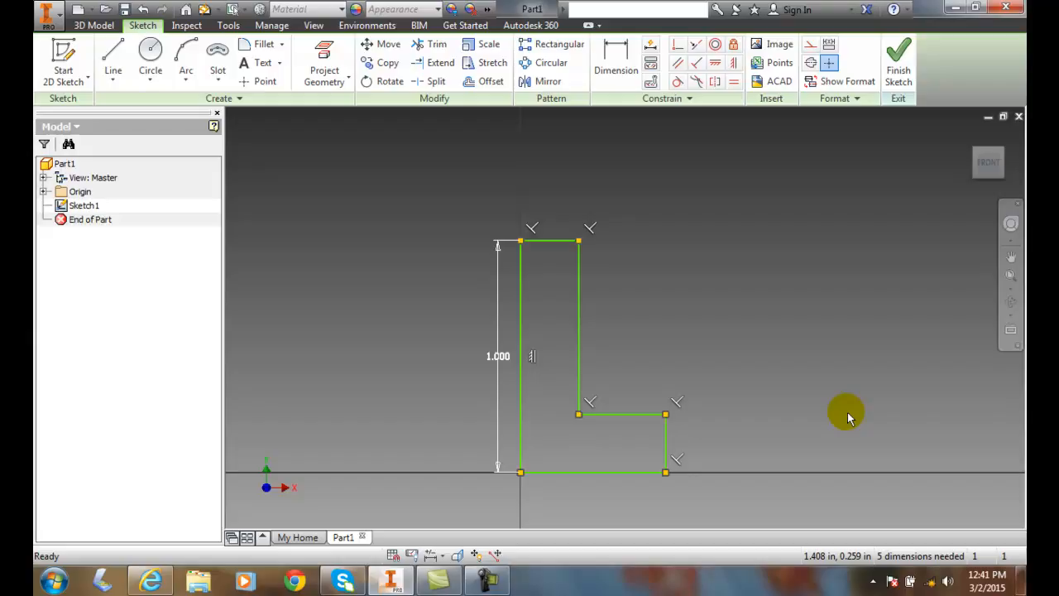
mouse_move(827, 409)
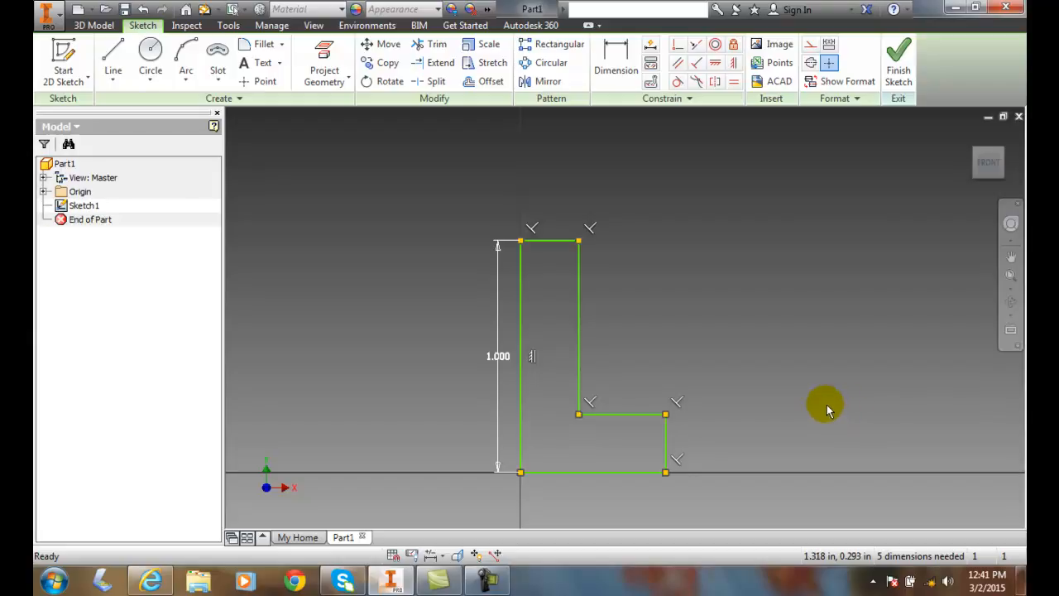